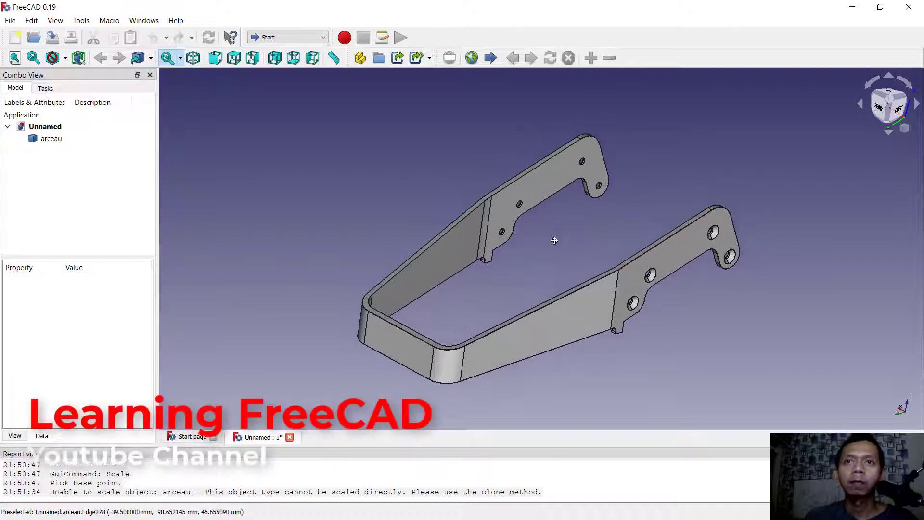
mouse_move(566, 249)
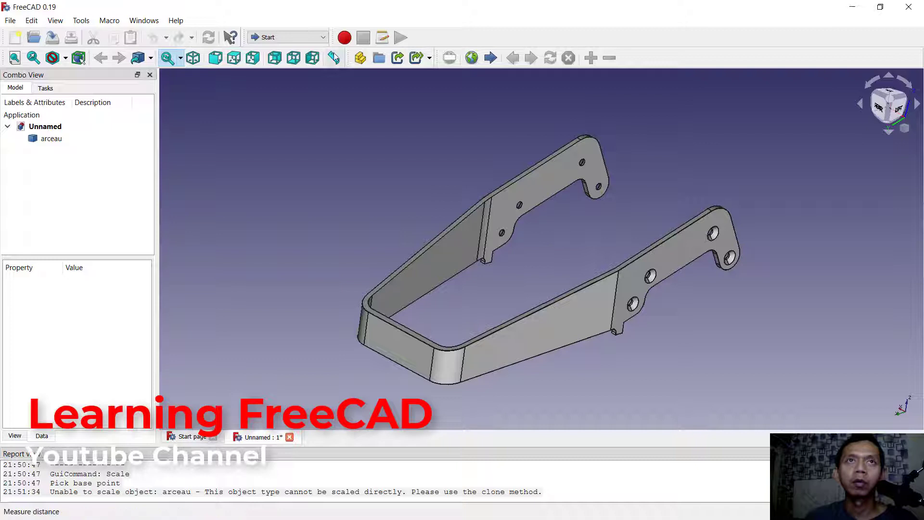
Step: Switch FreeCAD to the Draft workbench from the workbench dropdown
click(287, 37)
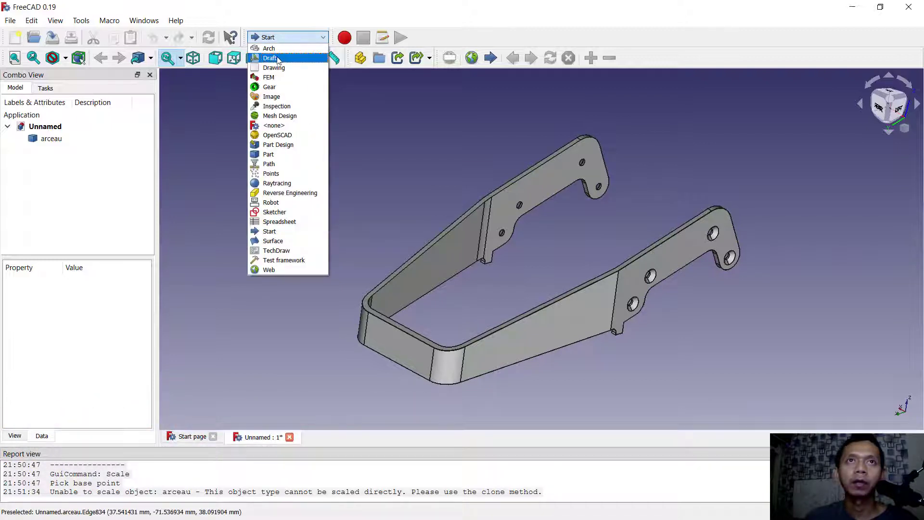
click(270, 57)
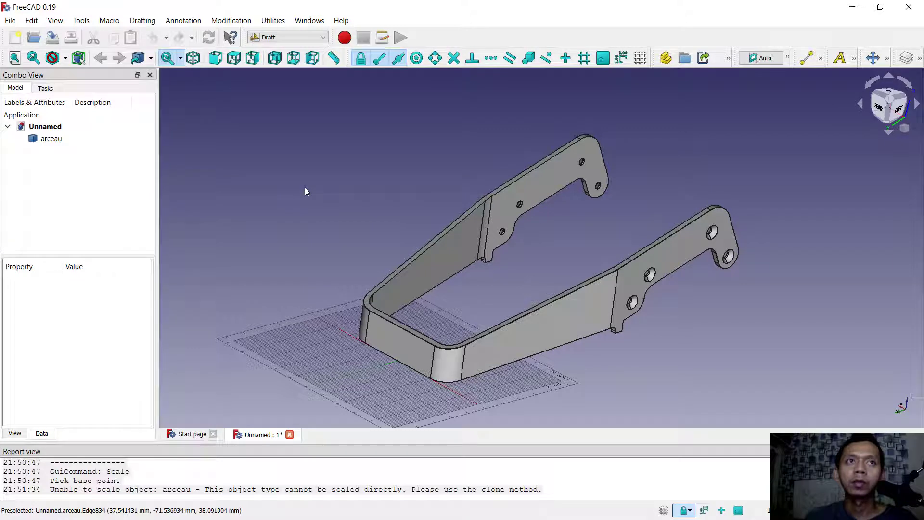
mouse_move(407, 196)
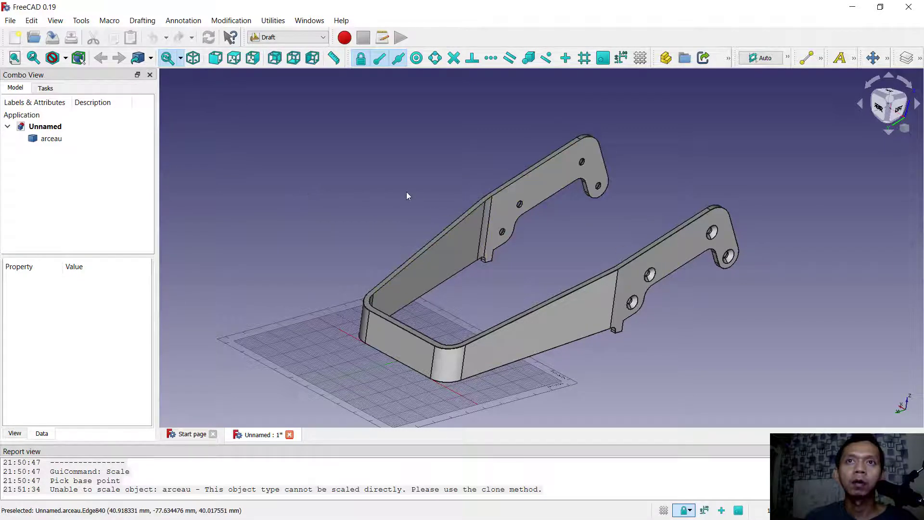
mouse_move(343, 180)
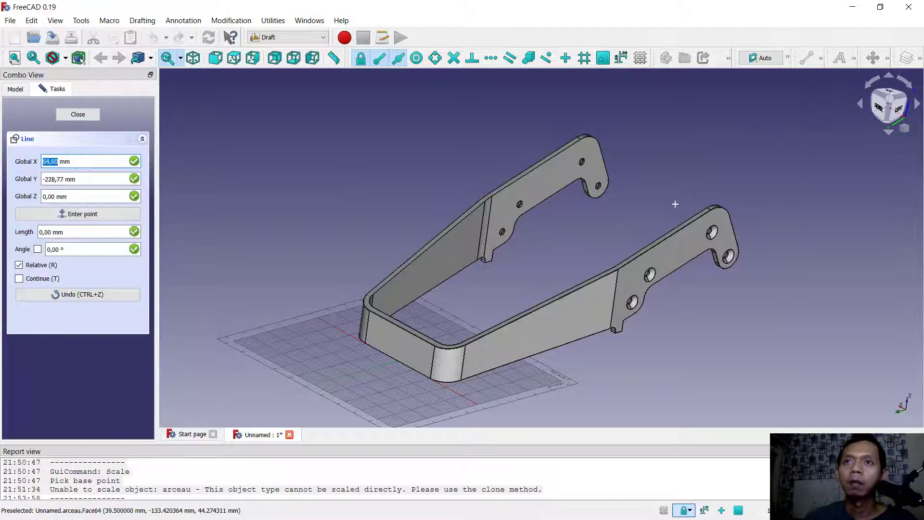
mouse_move(610, 235)
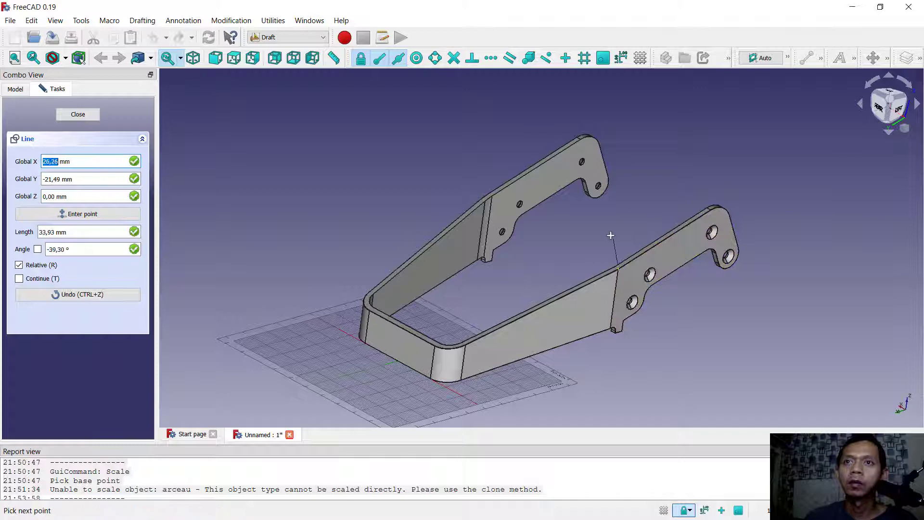
Step: Finish the Draft line on the opposite arm of the bracket, then clear the selection
click(78, 113)
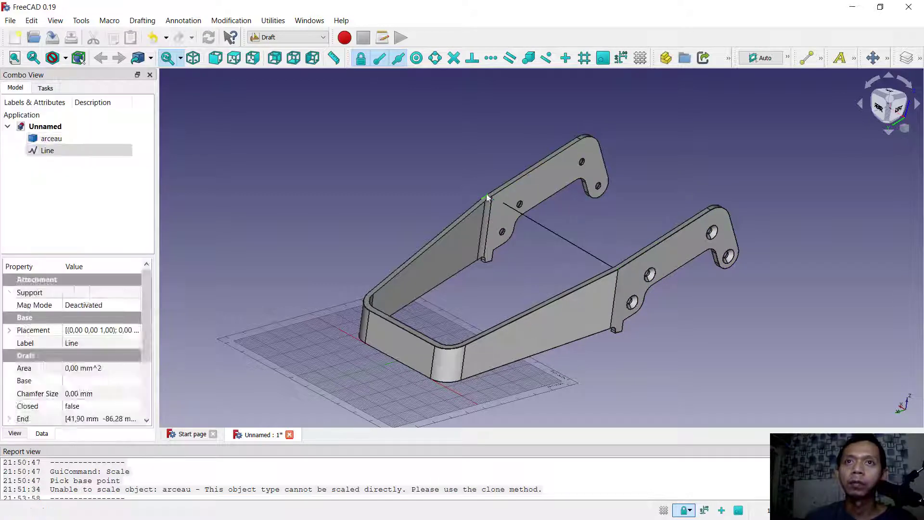
click(52, 138)
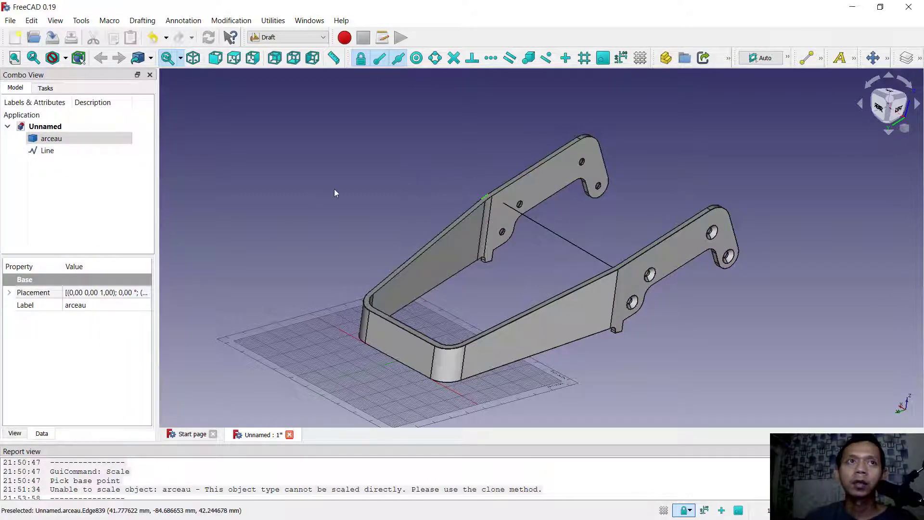
click(50, 138)
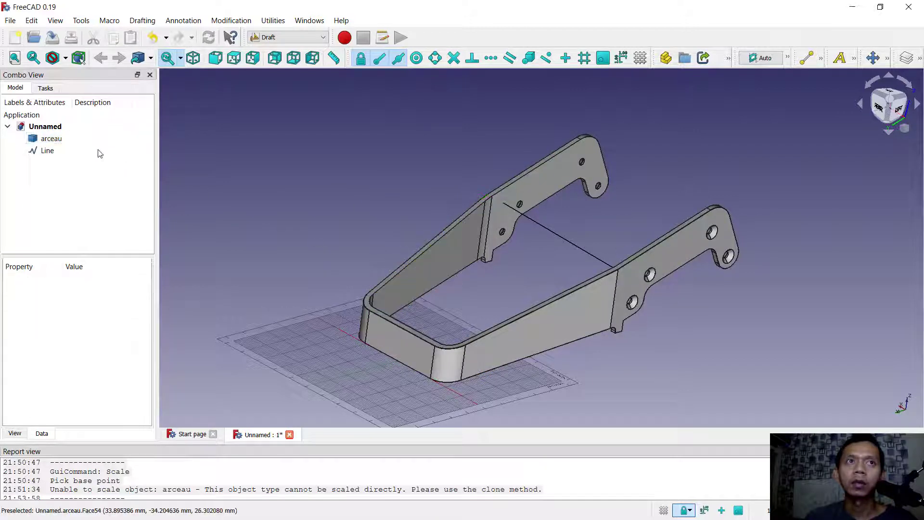
Step: Select arceau, start Draft Scale, and snap the base point to the line's midpoint
click(51, 138)
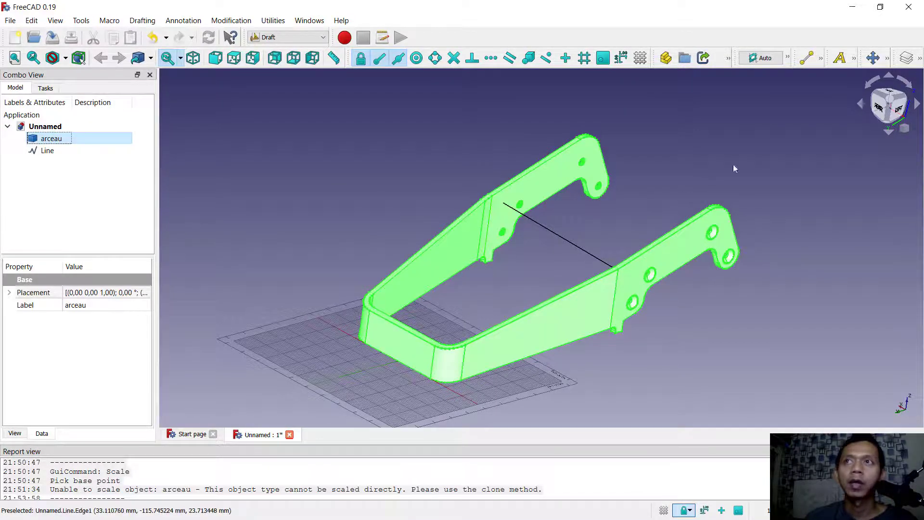
click(884, 58)
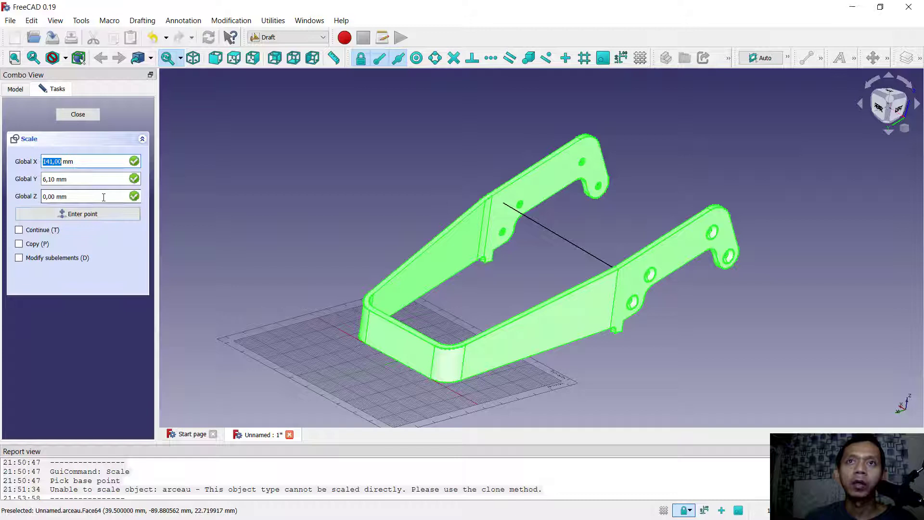
mouse_move(553, 233)
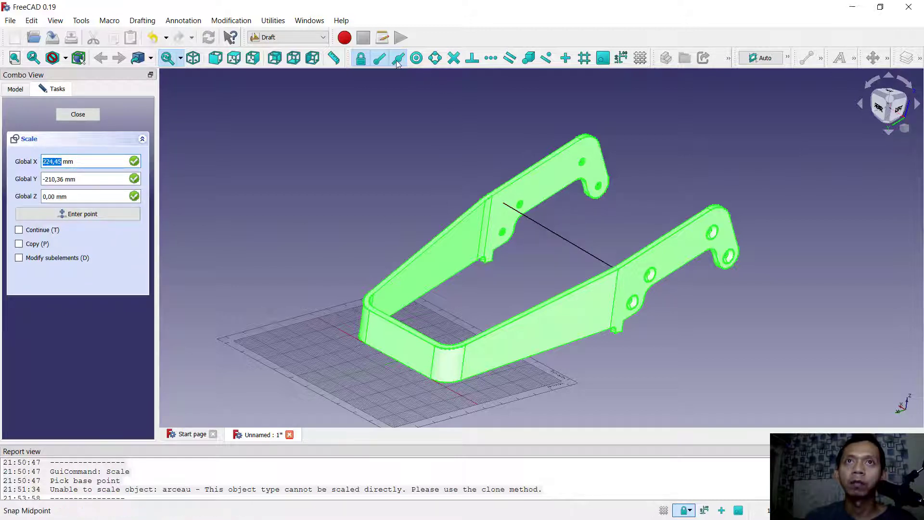
mouse_move(556, 235)
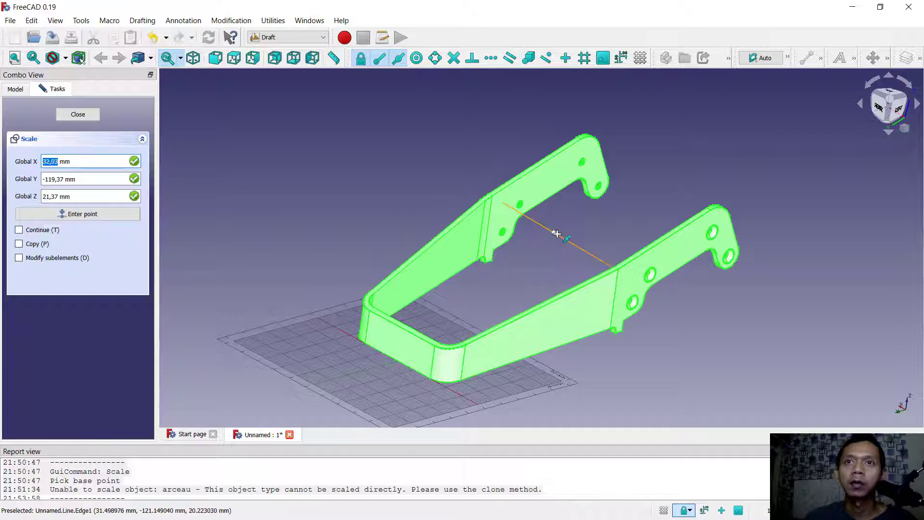
click(77, 213)
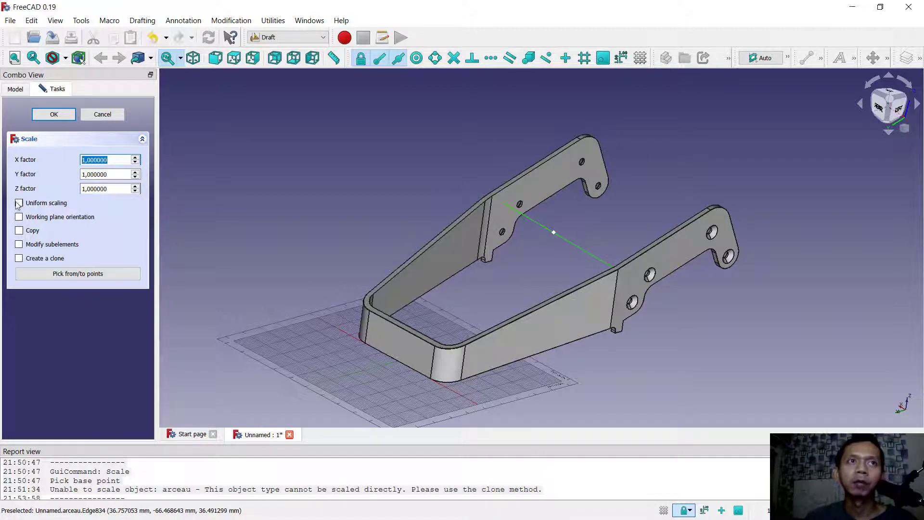
Step: Enable uniform scaling and set the X scale factor to 2
click(19, 203)
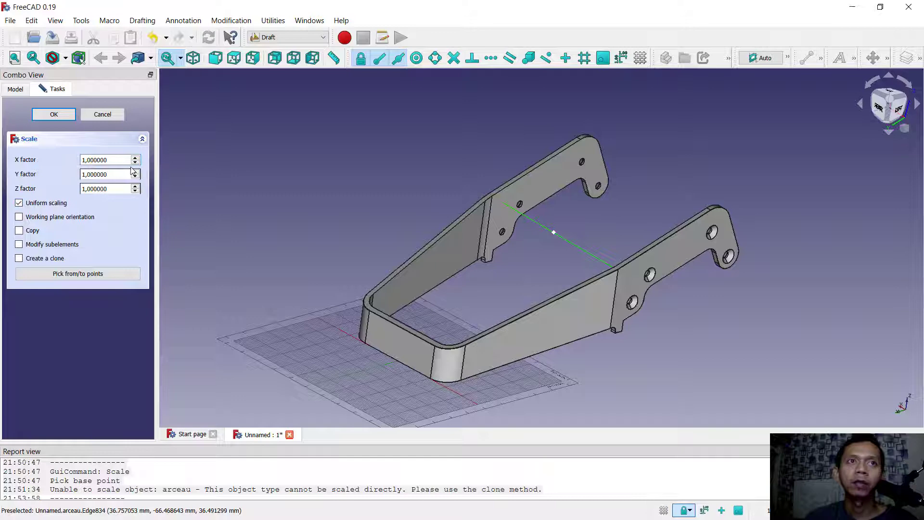
click(134, 157)
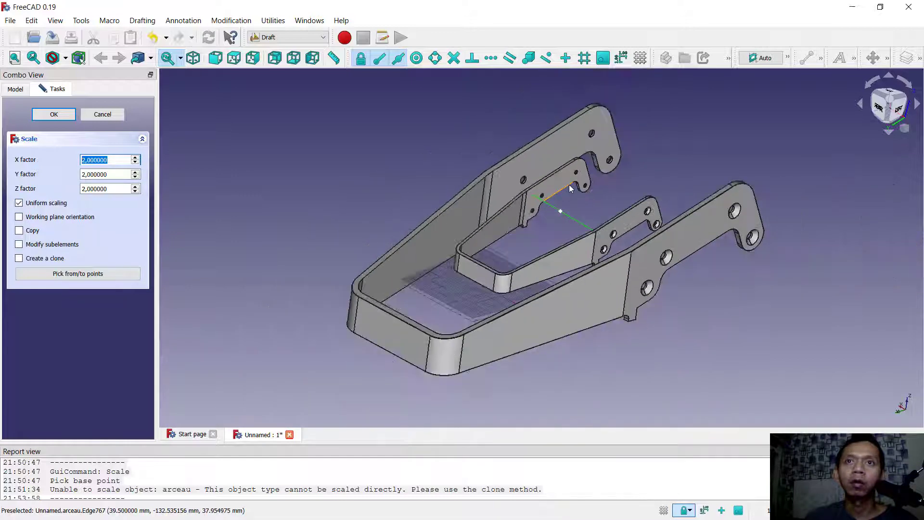
mouse_move(581, 147)
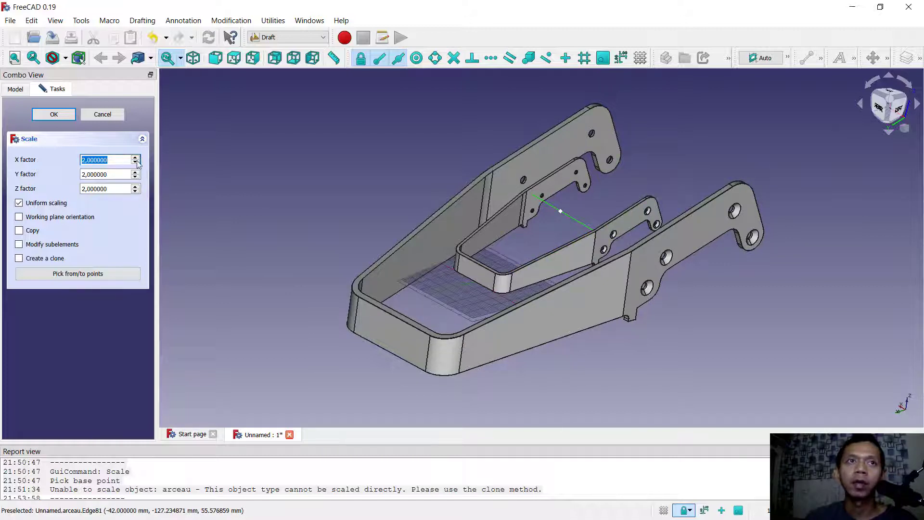
click(134, 157)
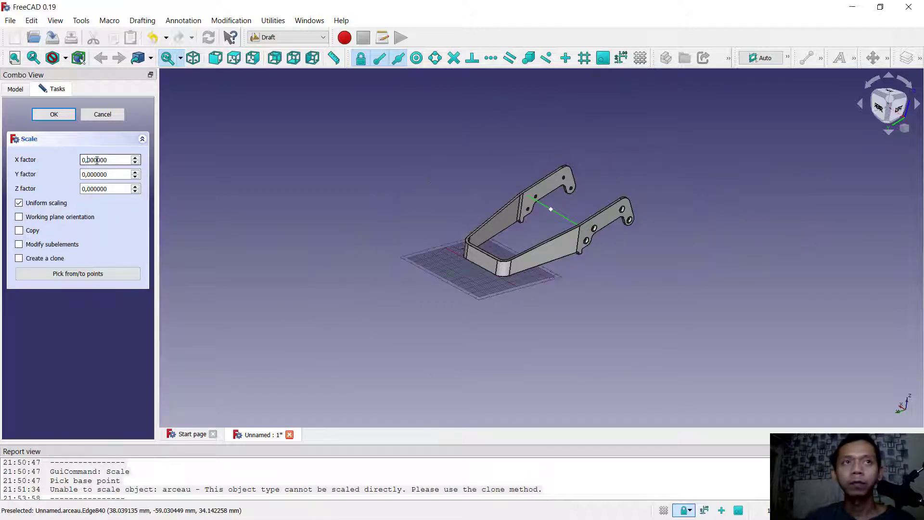
triple_click(106, 160)
text(0,500000)
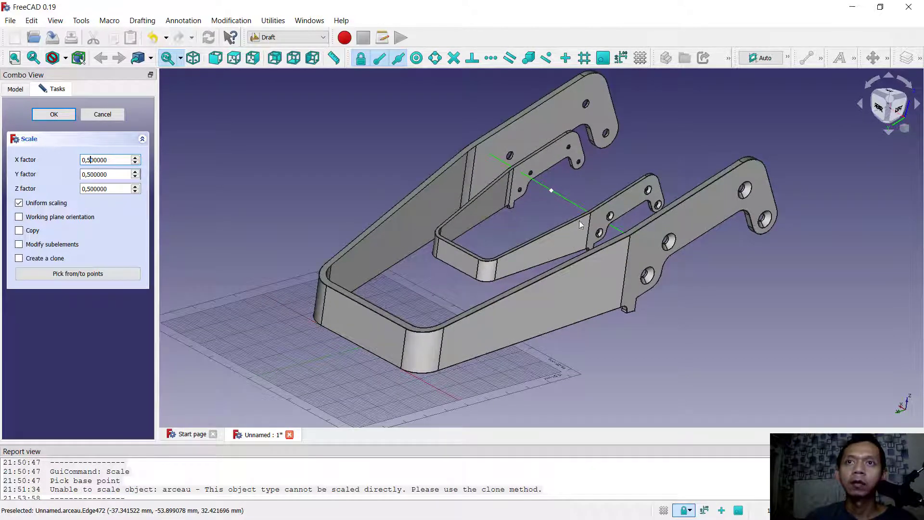
mouse_move(541, 228)
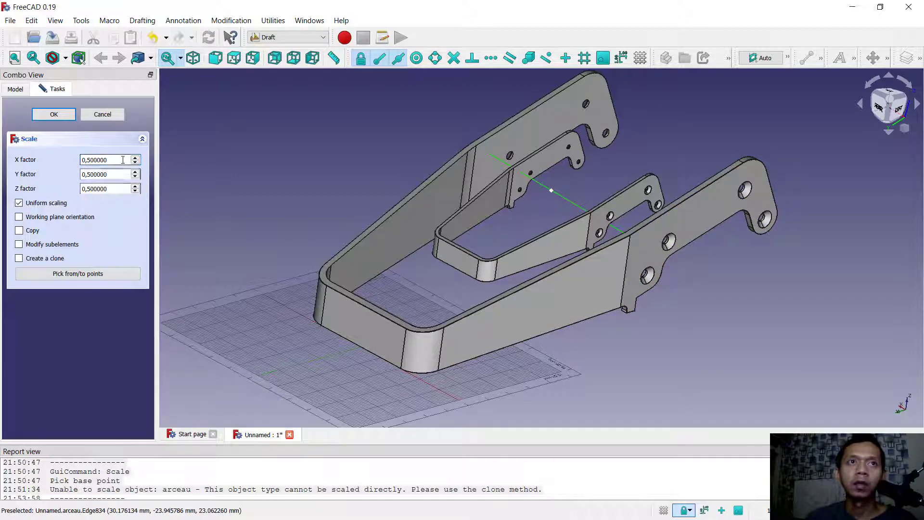
triple_click(106, 160)
text(2,000000)
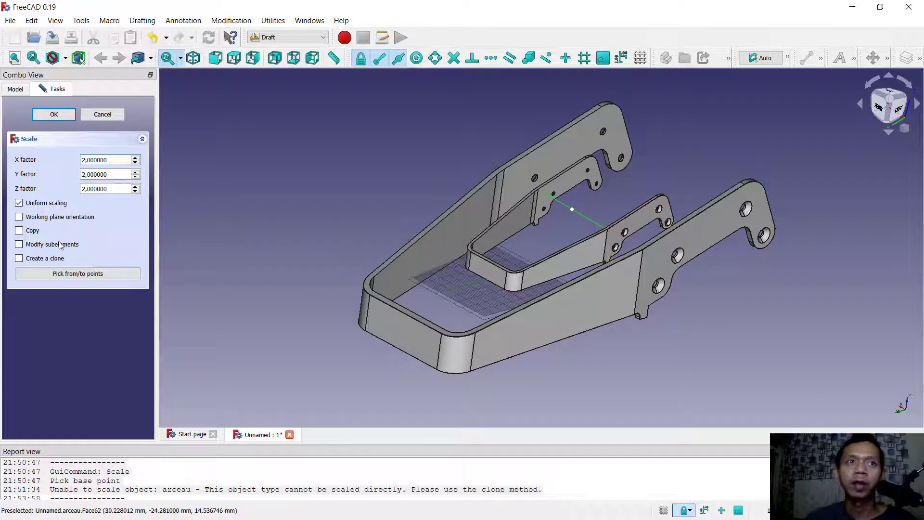
Step: Apply the scale as a clone, creating arceau002 at scale 2,2,2
click(19, 258)
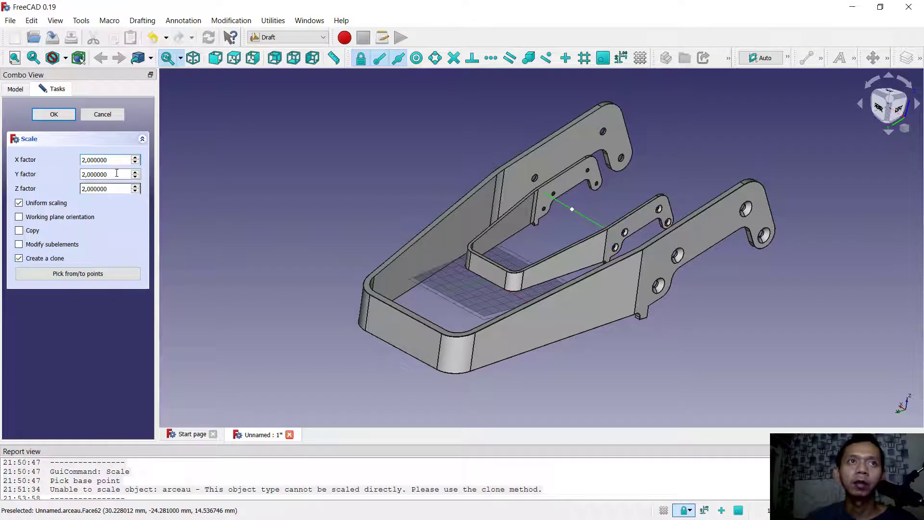
click(53, 114)
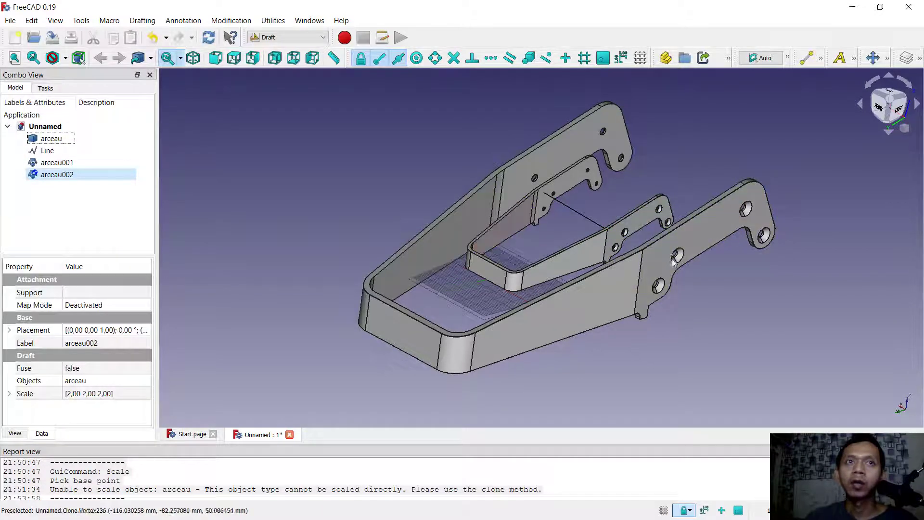